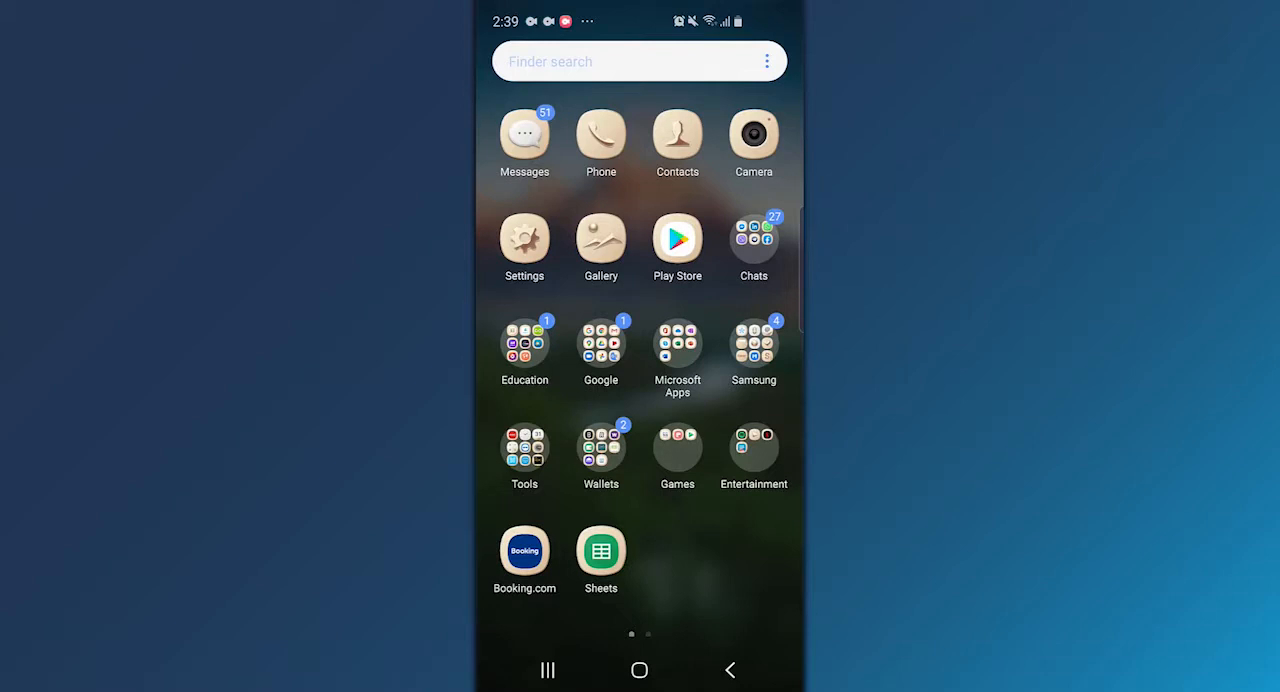
Launch Google Play Store from the Android home screen.
click(676, 238)
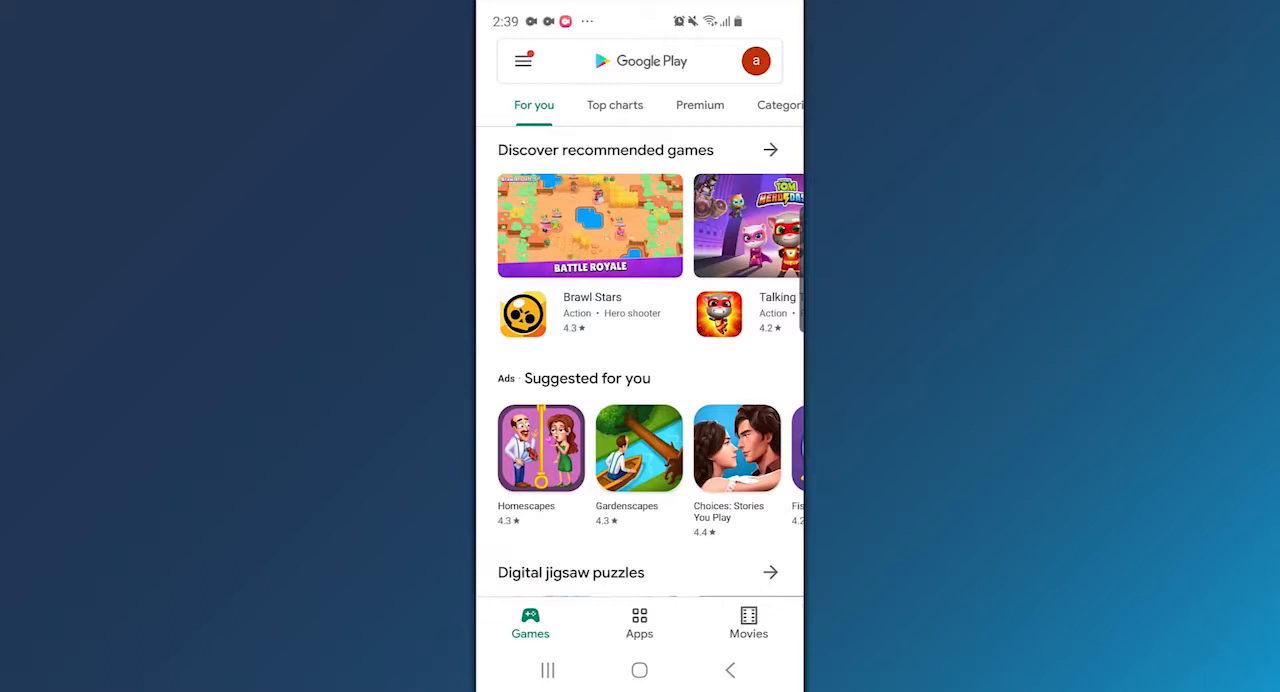
Find MetaTrader 4 Forex Trading in Play Store, install it and launch it.
click(640, 60)
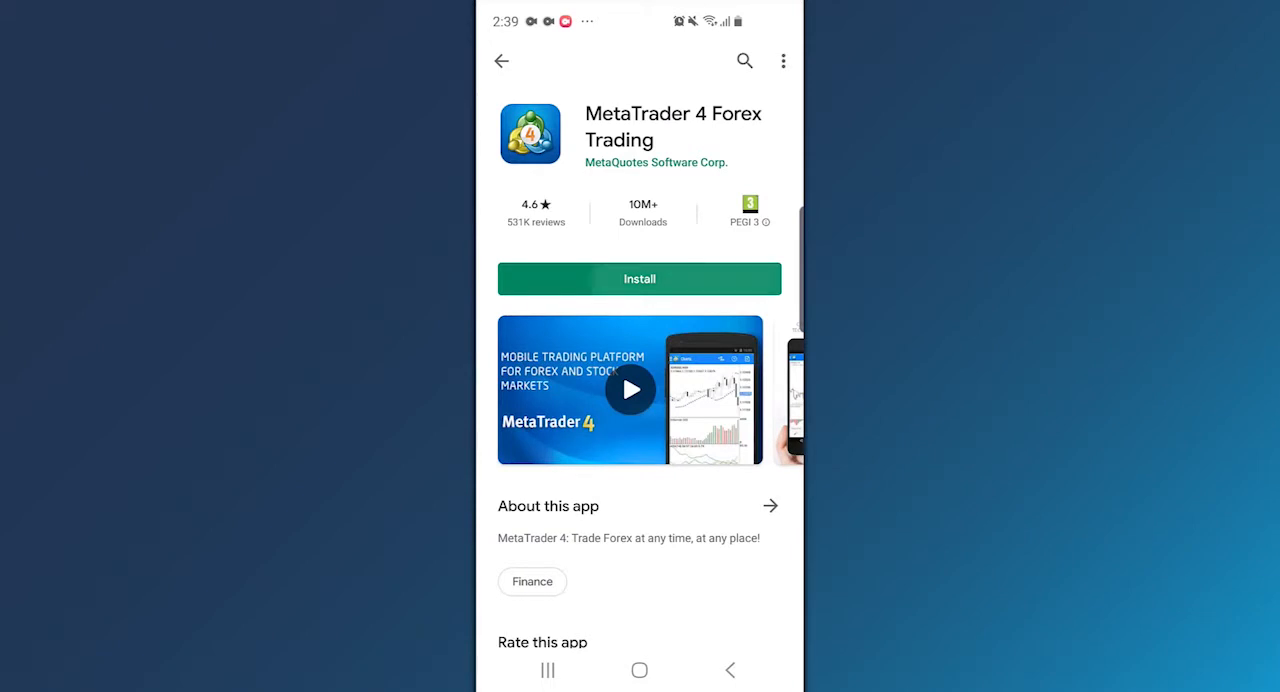
click(640, 278)
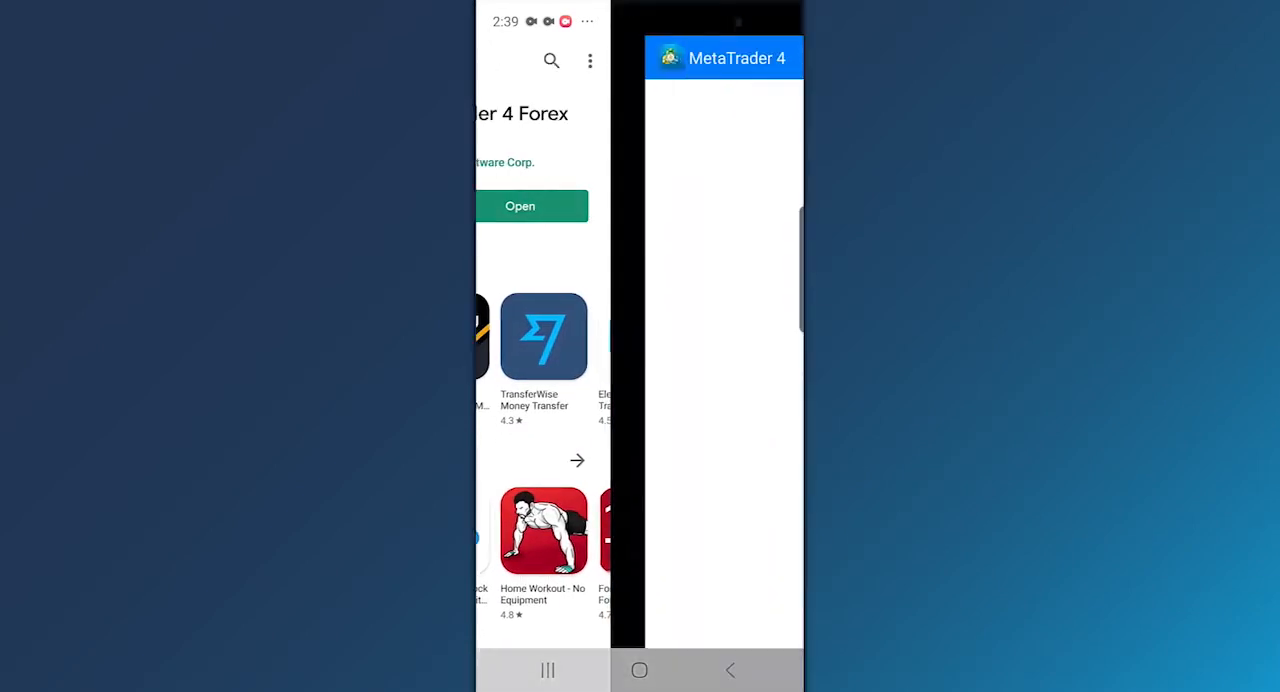
Reach the Accounts page listing the MetaTrader 4 Android Demo account with 100 000 USD.
click(520, 206)
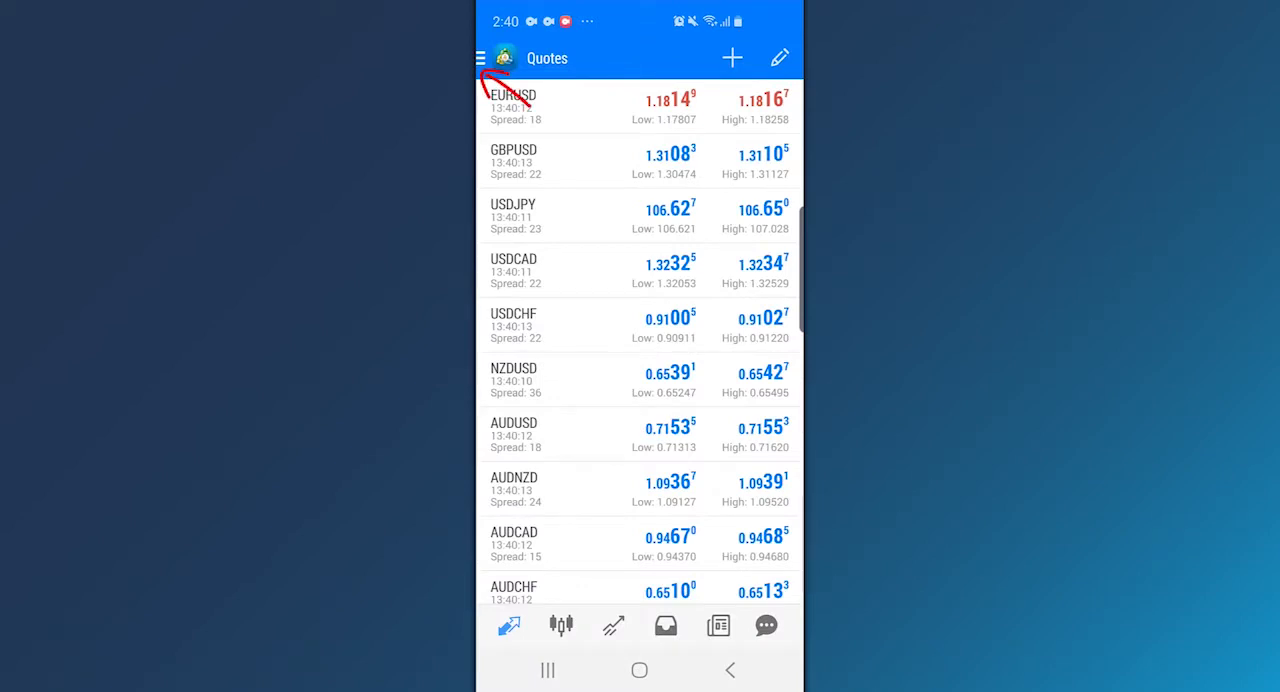
click(484, 56)
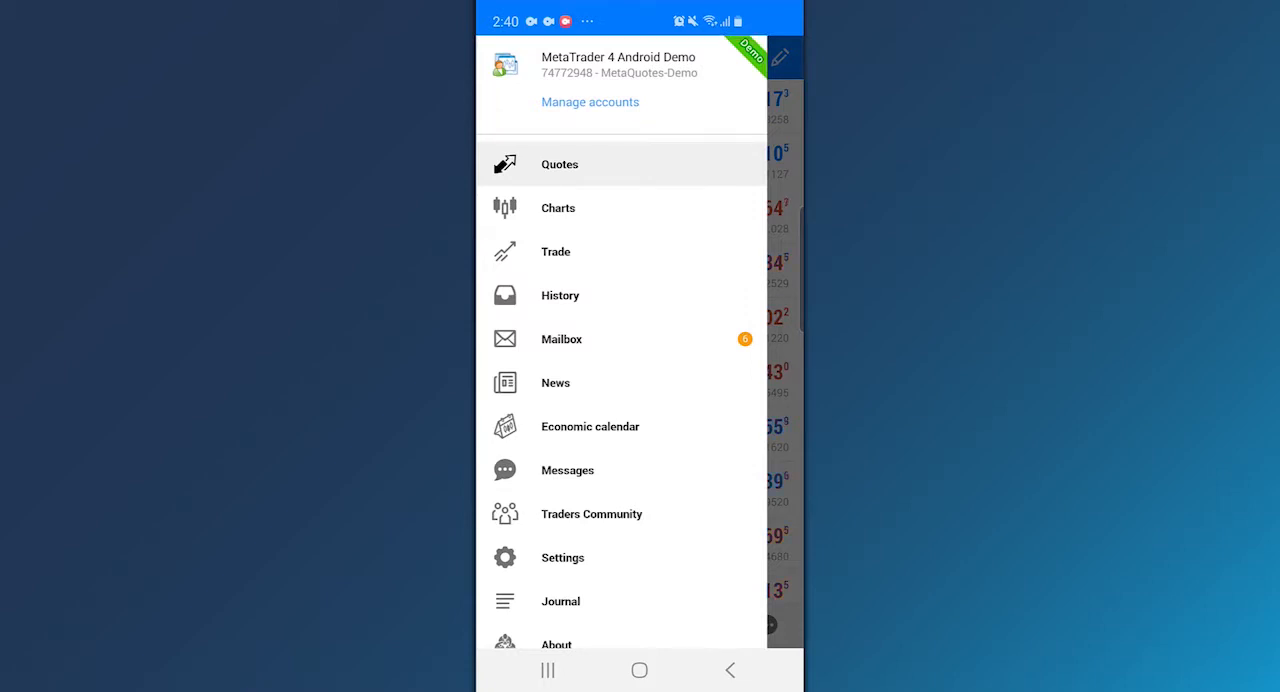
click(590, 102)
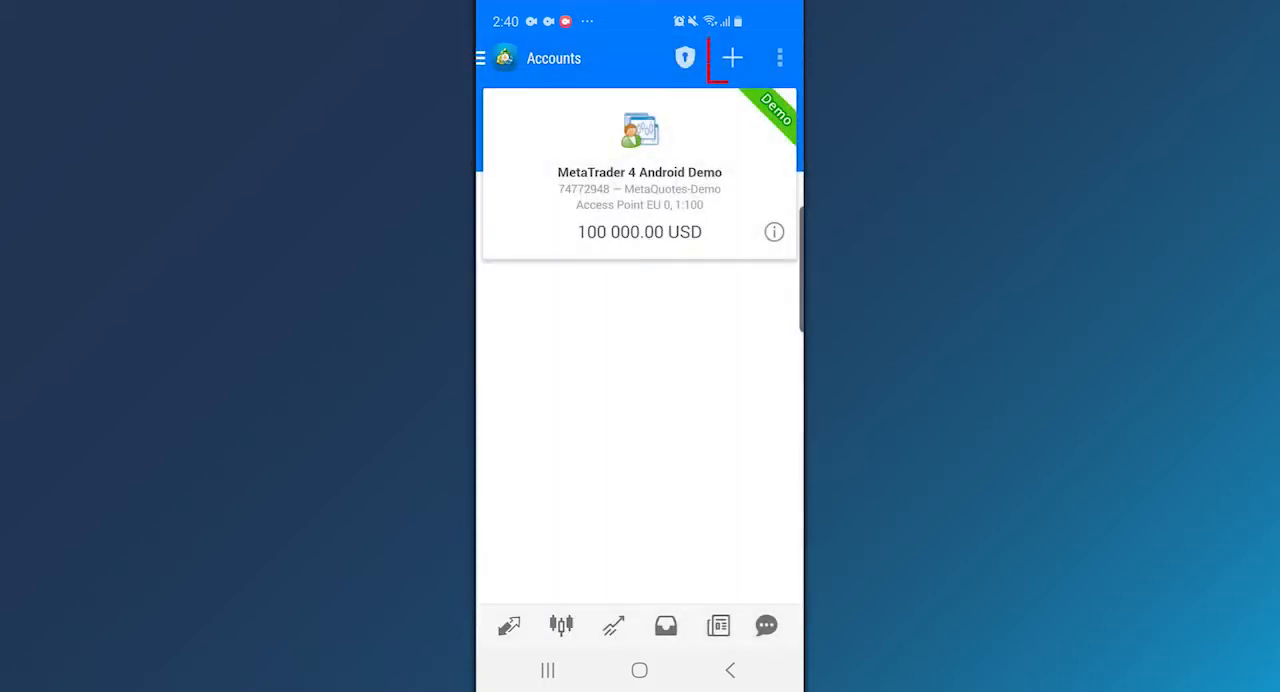
Add an existing account, search brokers for 'fpm' and choose the FPMarkets-Demo server.
click(732, 56)
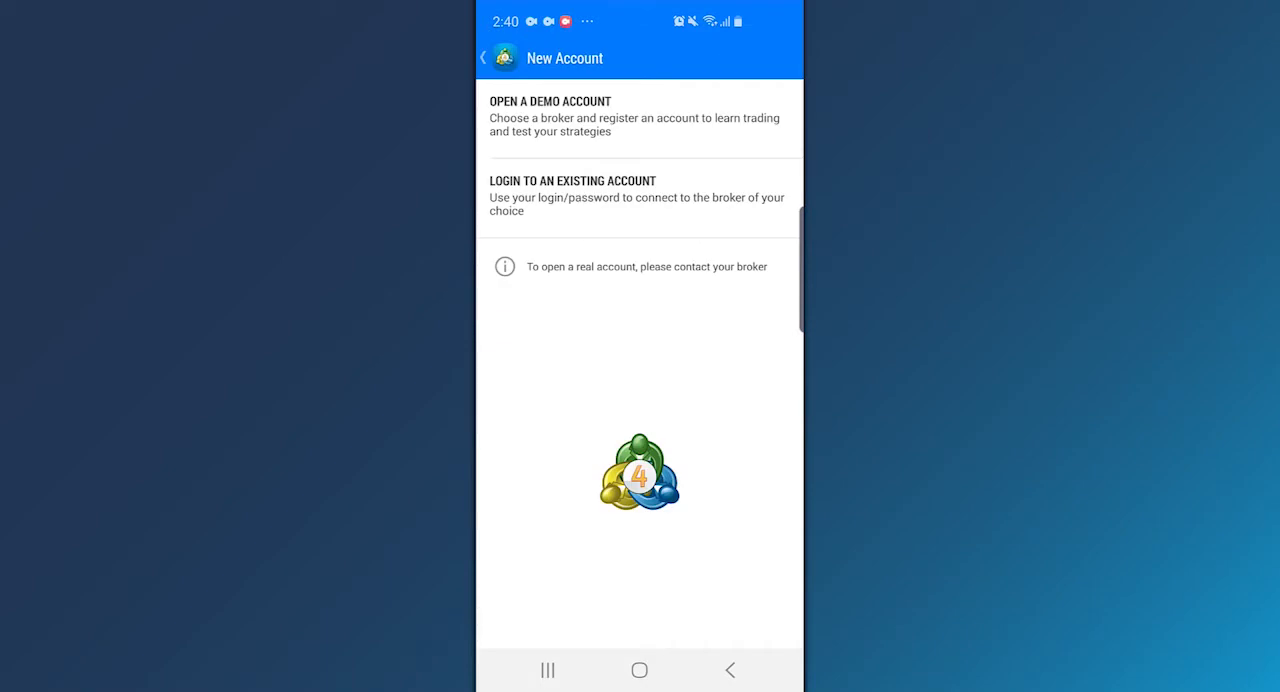
click(636, 196)
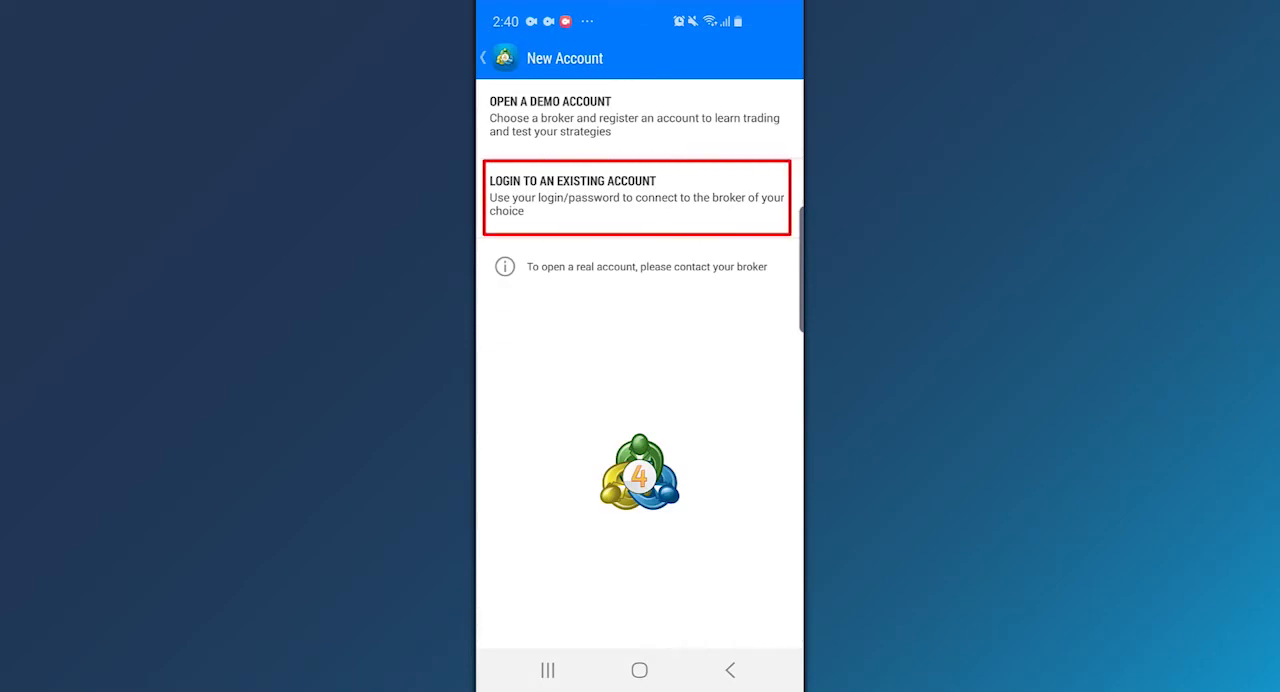
click(636, 196)
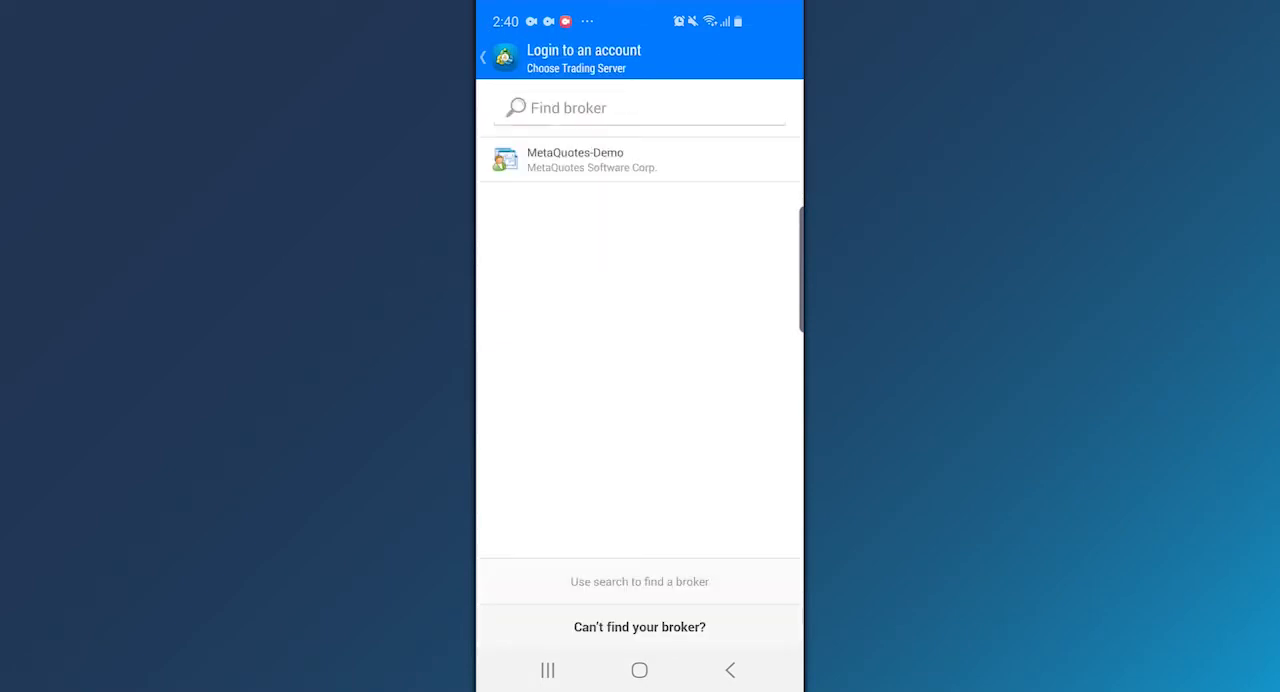
click(640, 108)
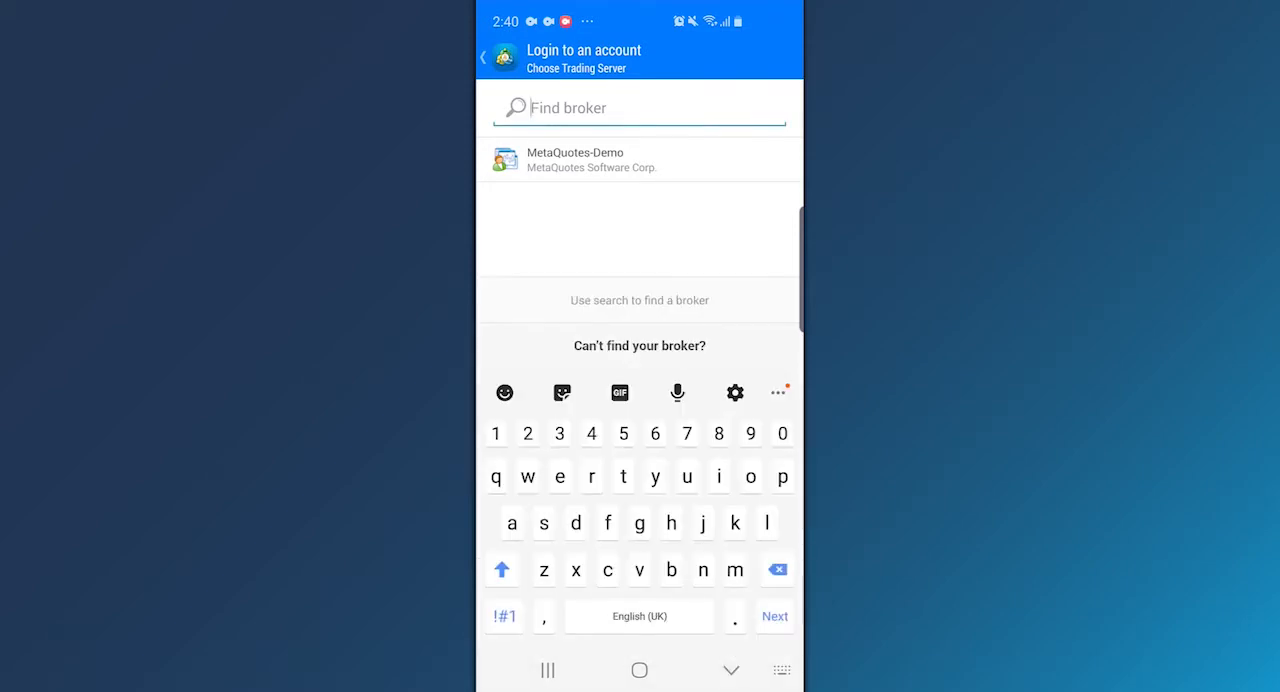
text(fpm)
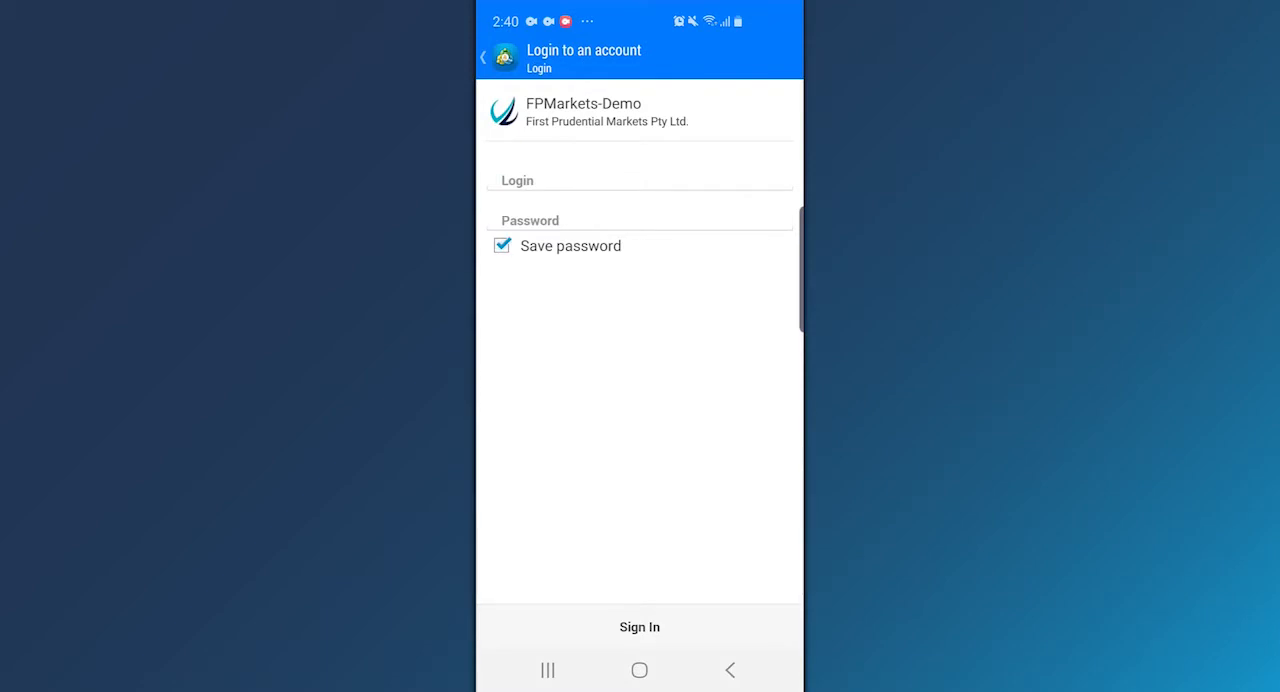
Enter login 424 and password with Save password kept, and sign in to FPMarkets-Demo.
click(638, 180)
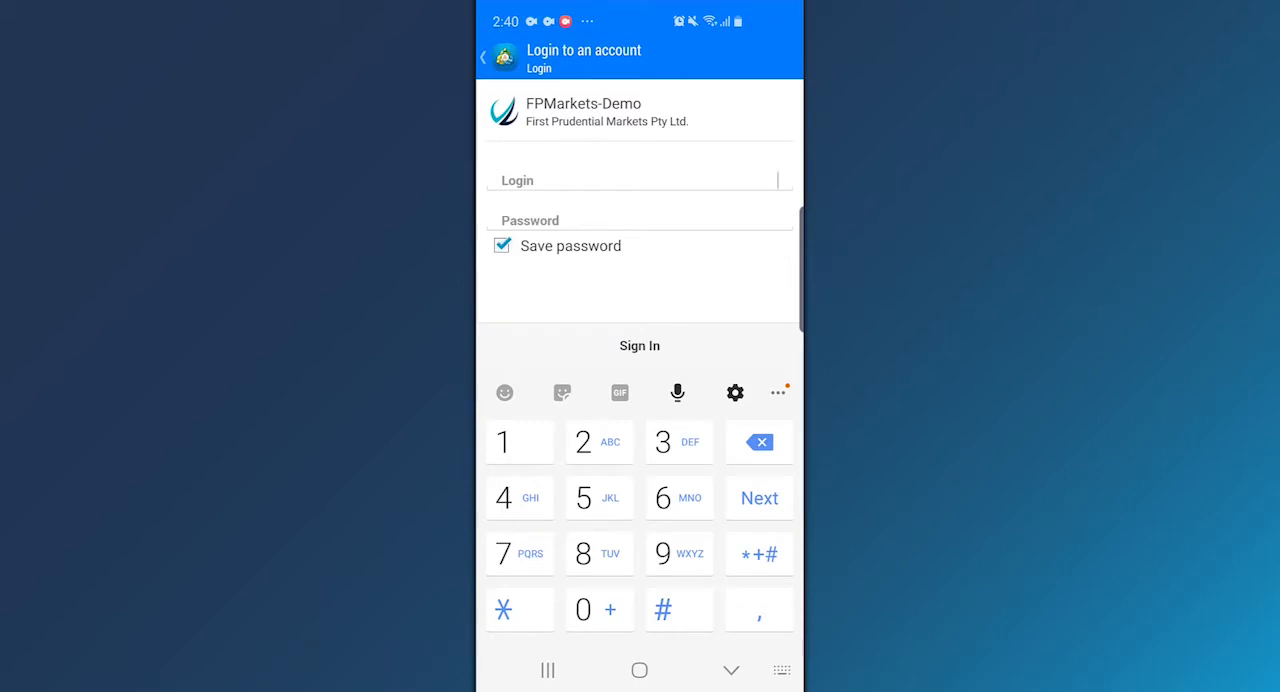
text(4247629)
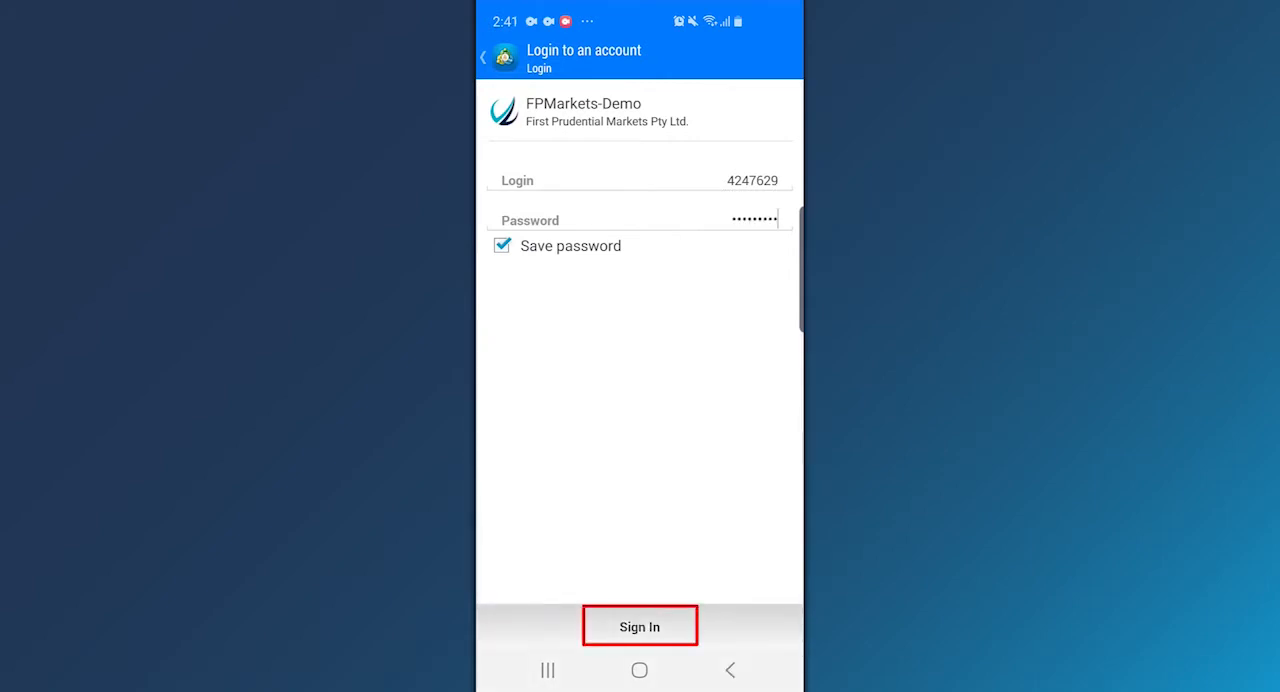
click(640, 626)
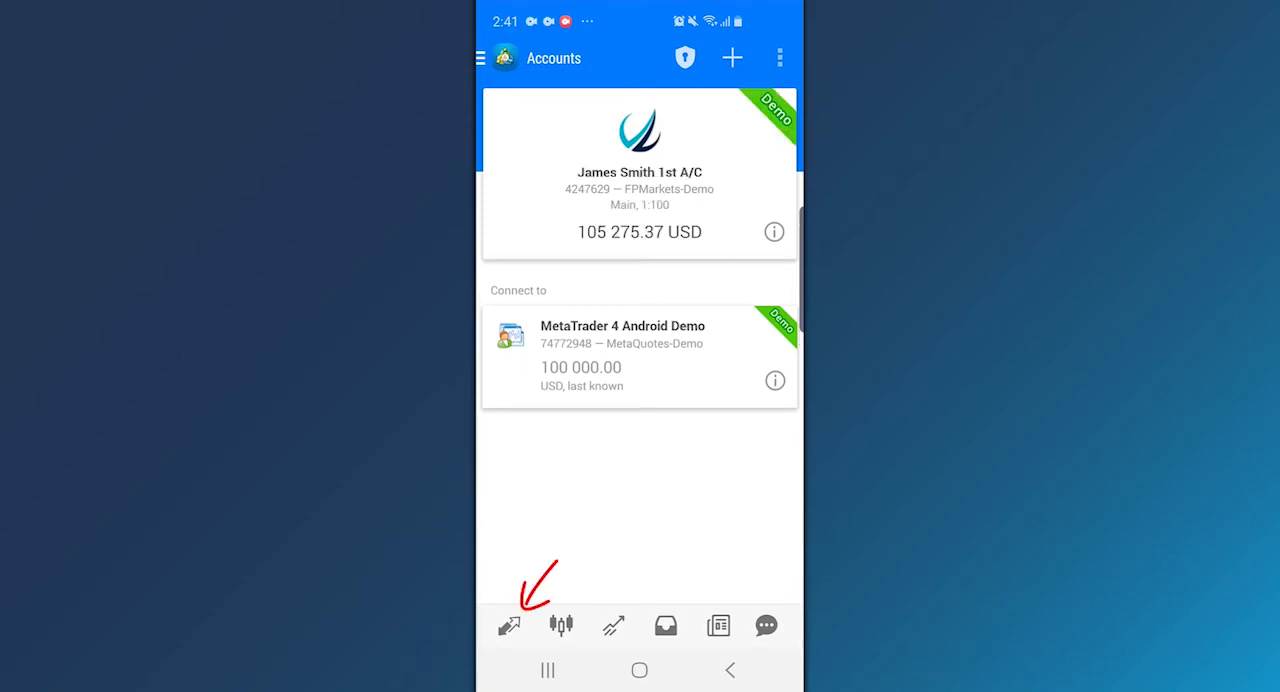
Show live bid/ask quotes for EURUSD, GBPUSD and other pairs.
click(508, 624)
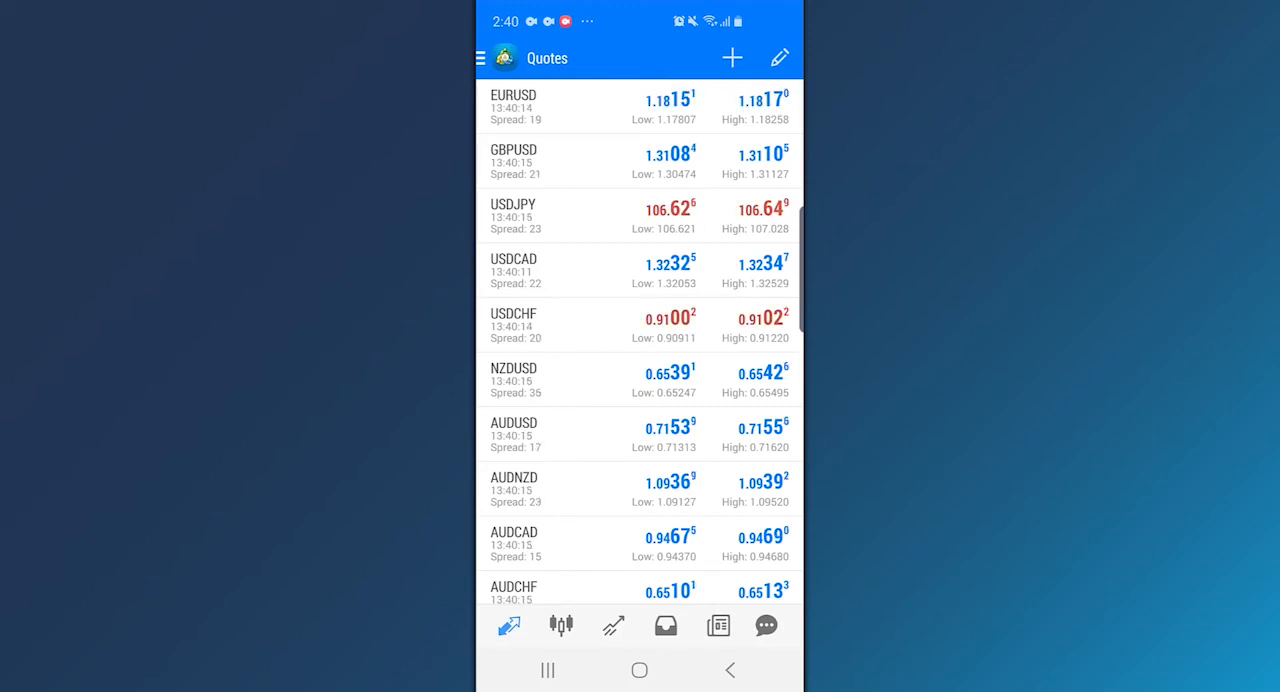